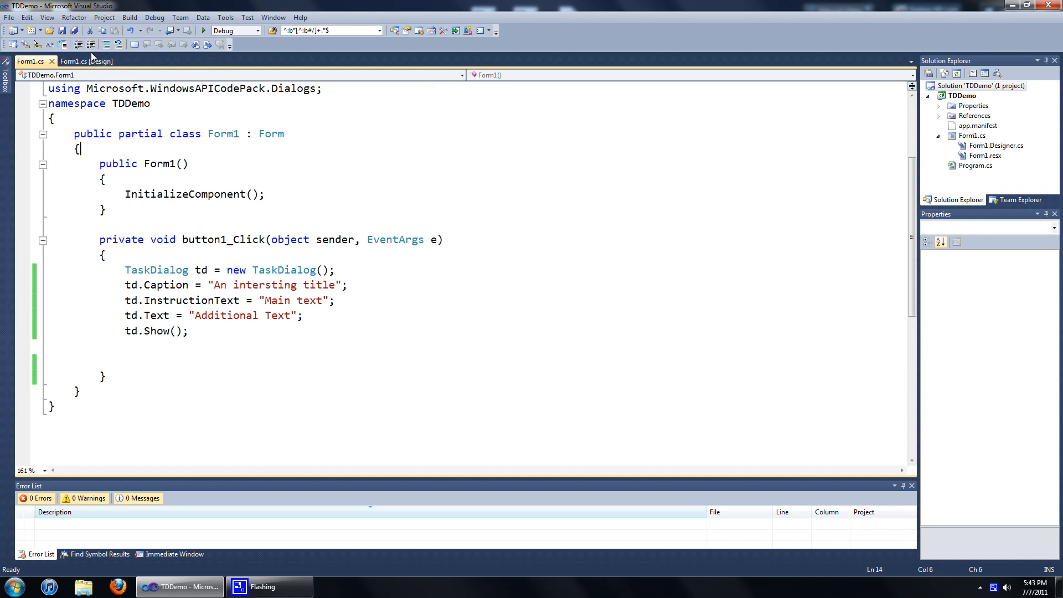
# Highlight the TaskDialog creation lines, then show and dismiss the demo form's task dialog.
pyautogui.click(87, 60)
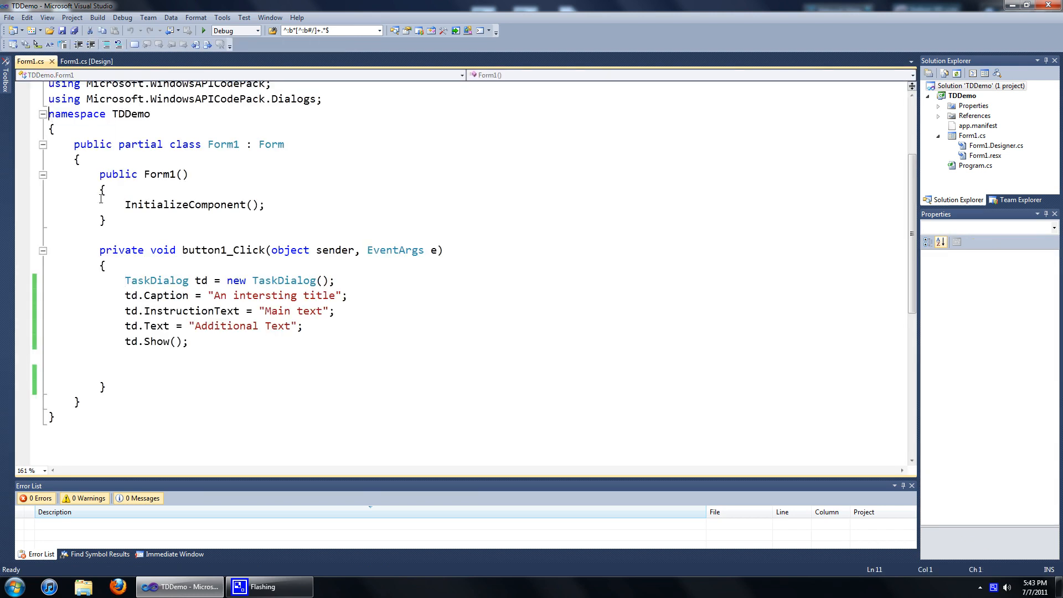
pyautogui.moveTo(126, 280); pyautogui.dragTo(158, 295)
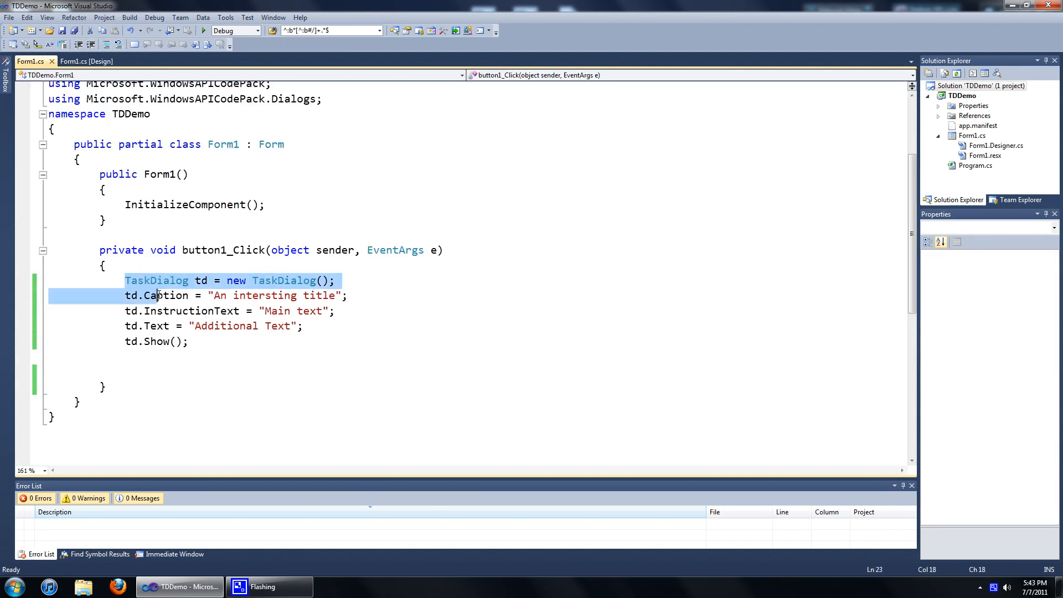
pyautogui.click(203, 337)
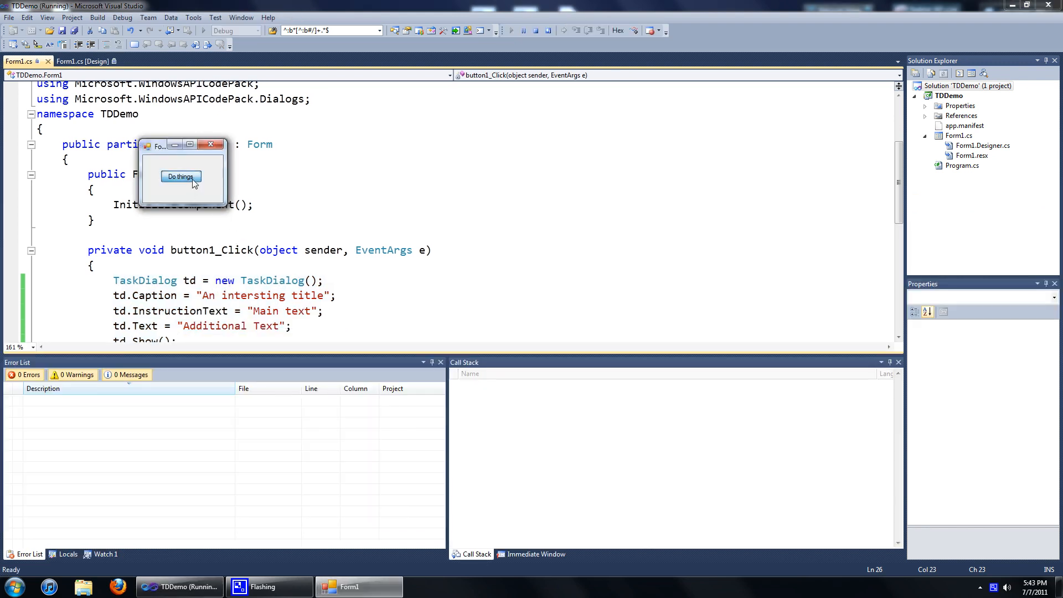
pyautogui.click(181, 176)
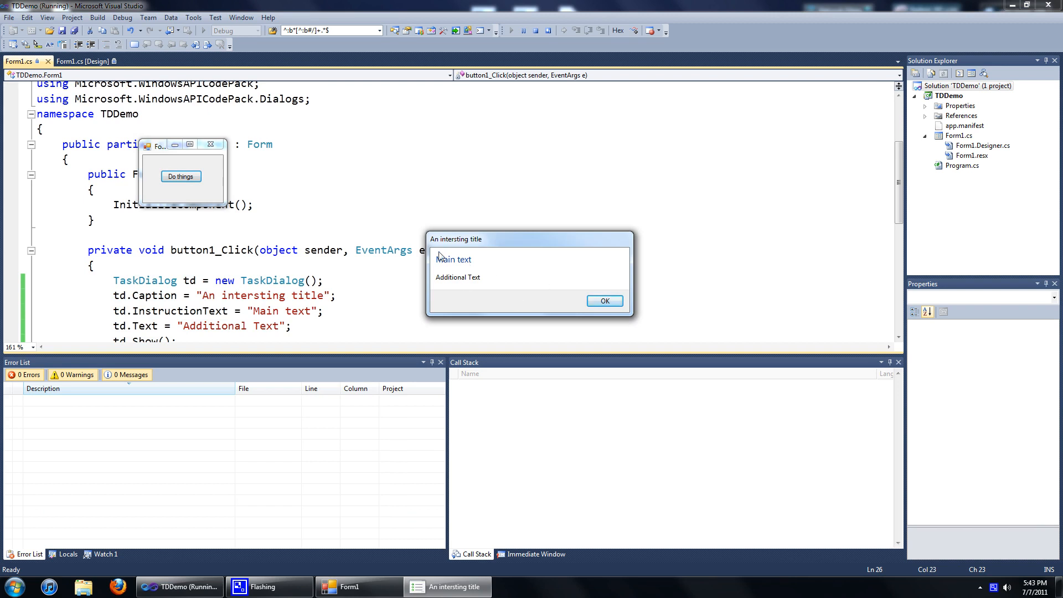
pyautogui.moveTo(435, 271)
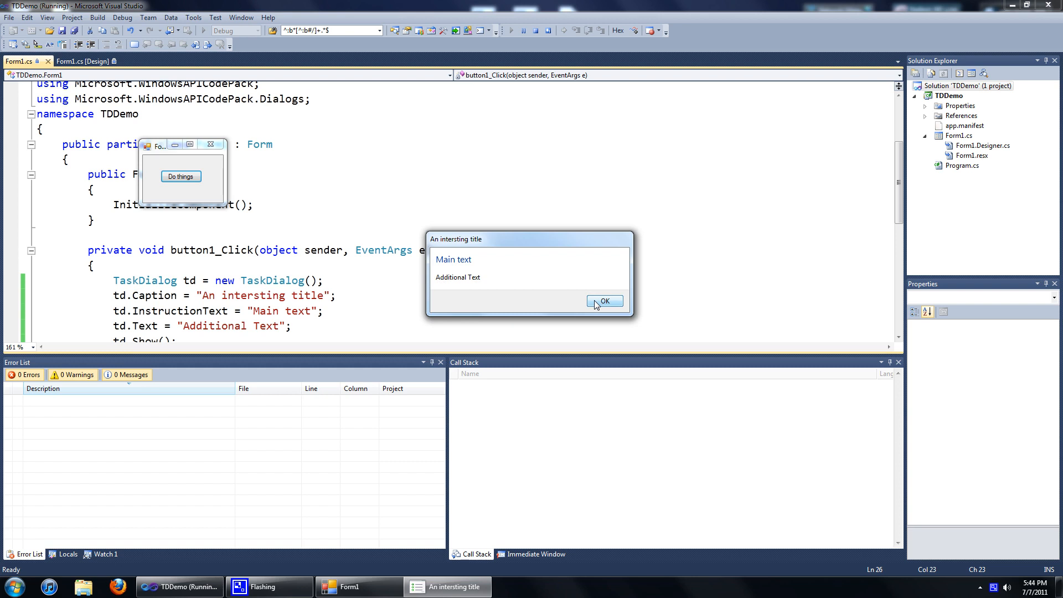
pyautogui.moveTo(492, 300)
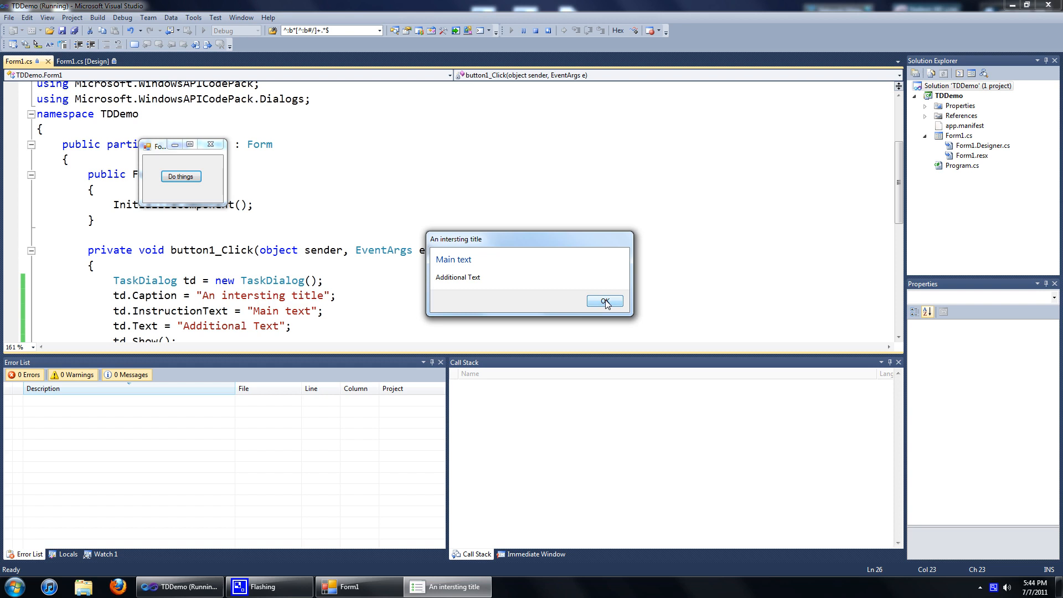
pyautogui.moveTo(609, 305)
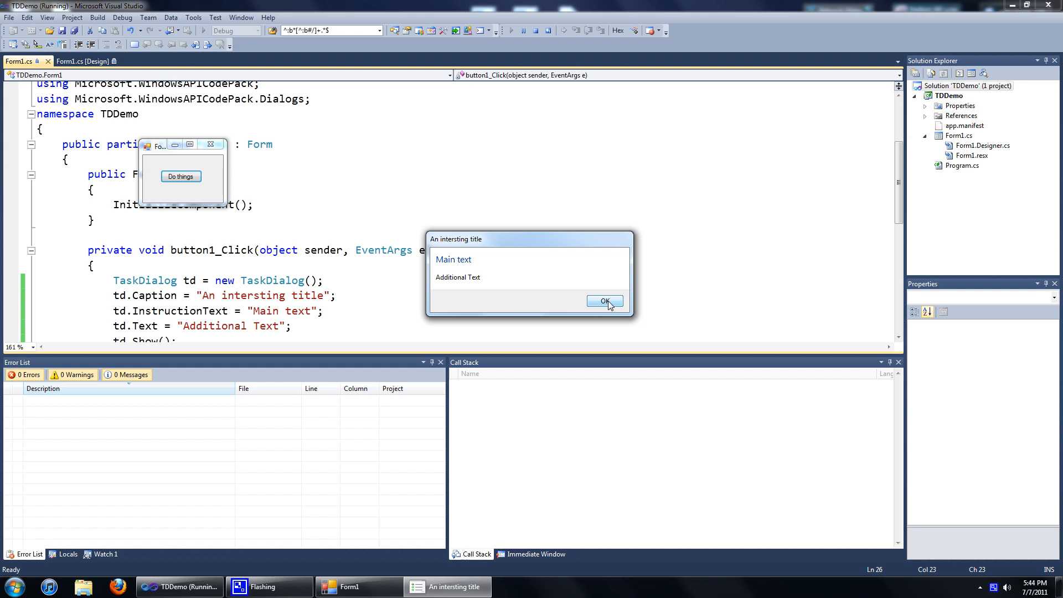
pyautogui.click(603, 301)
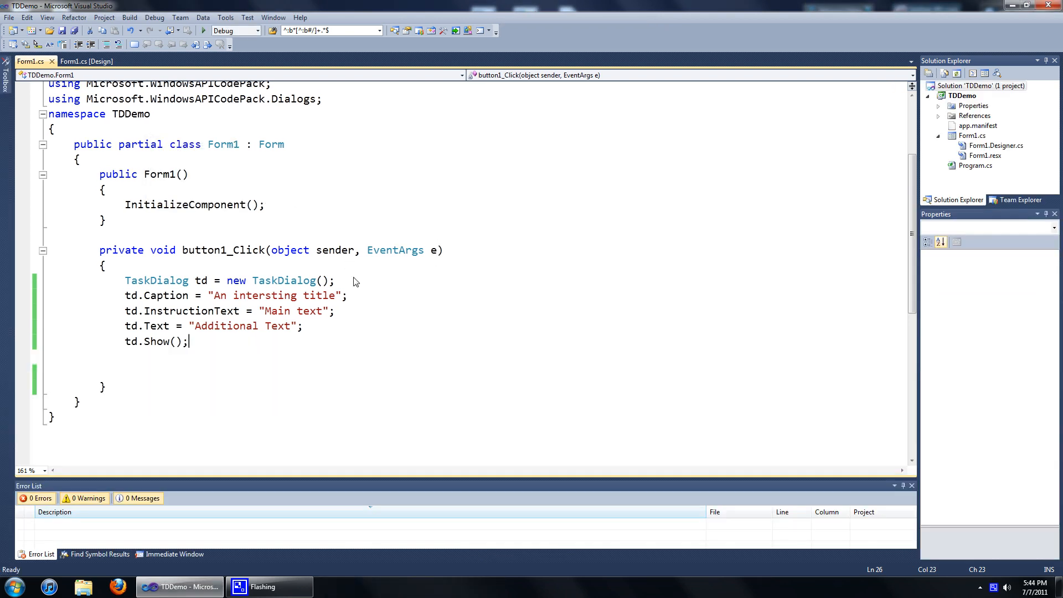
pyautogui.moveTo(361, 294)
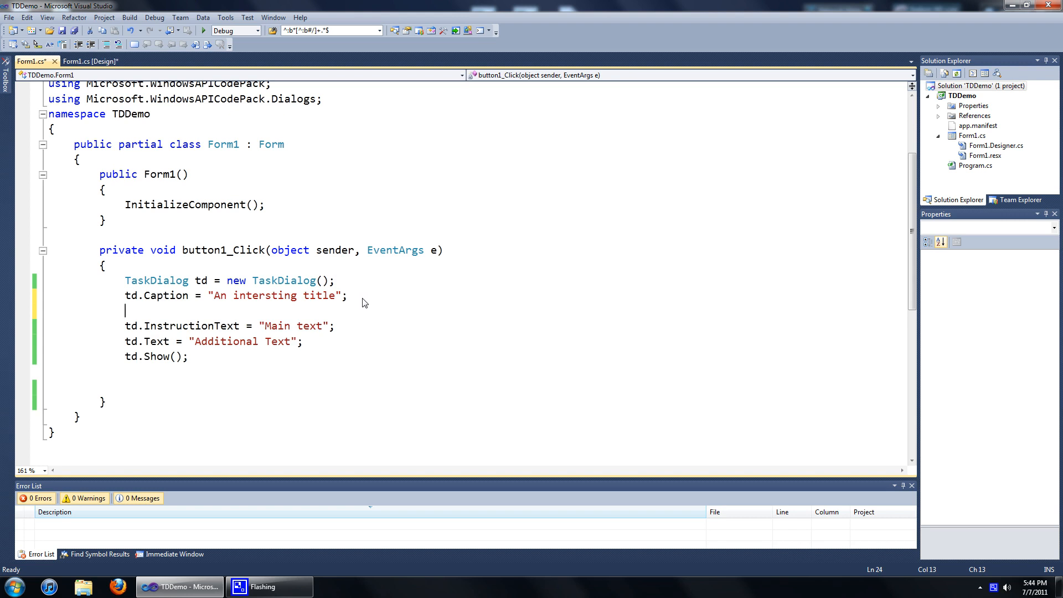
# Type td.StandardButtons = TaskDialogStandardButtons. with IntelliSense, leaving the button value unchosen.
pyautogui.write('tdf')
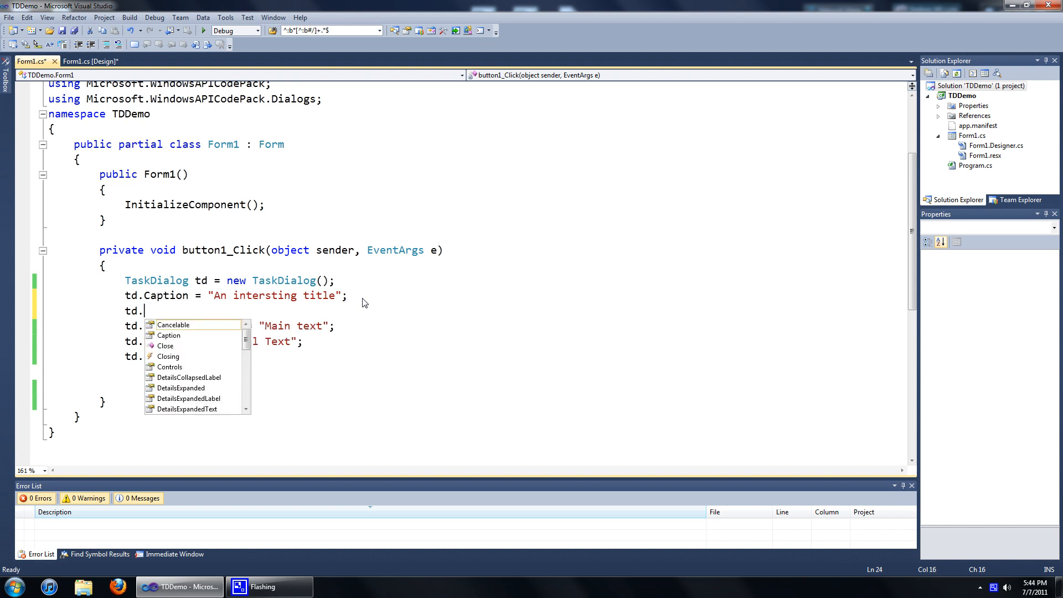
pyautogui.write('d')
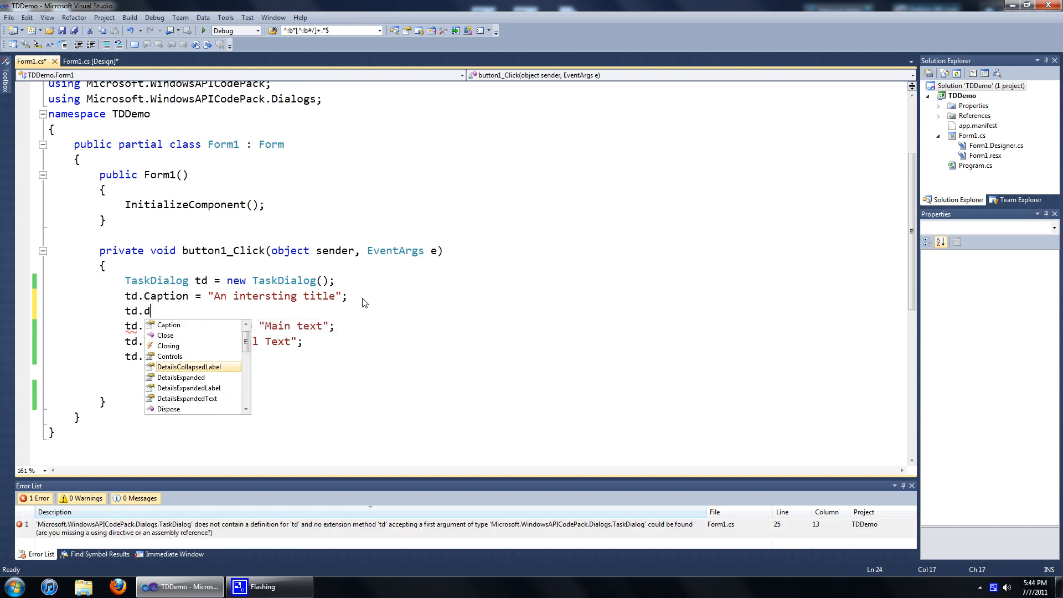
pyautogui.write('st')
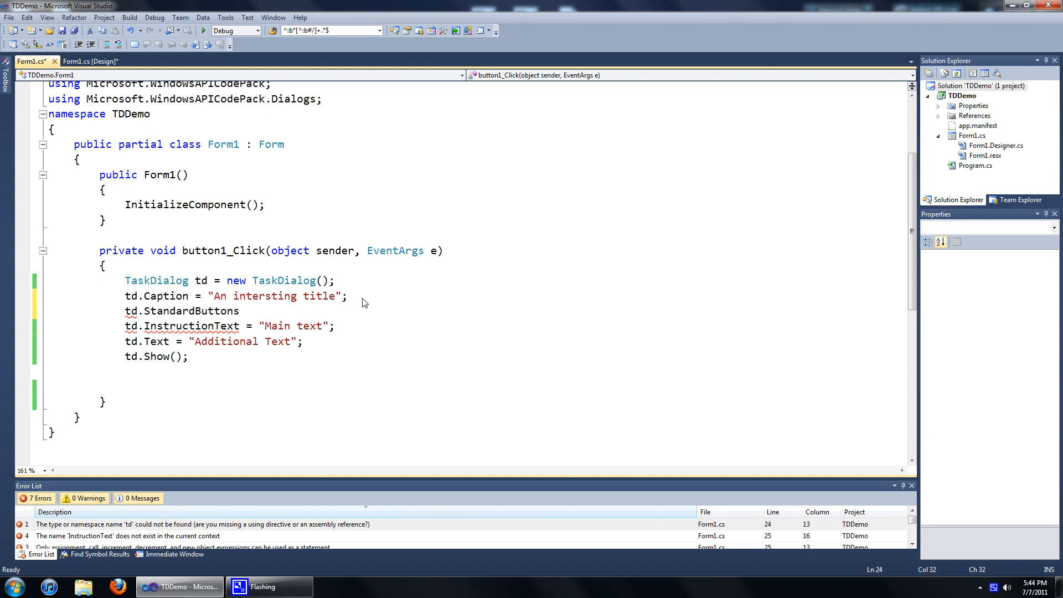
pyautogui.write('=')
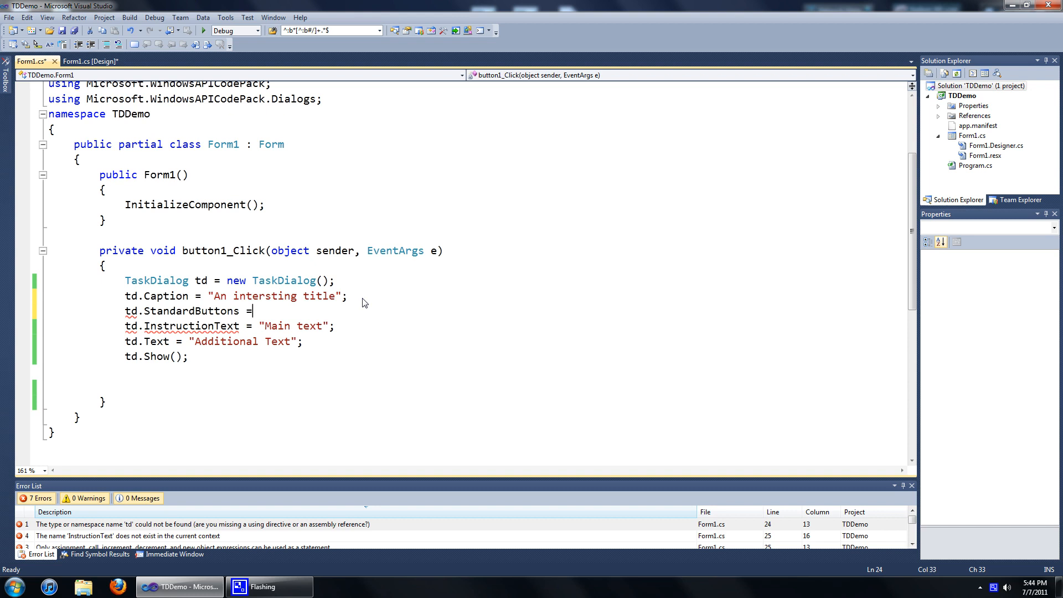
pyautogui.write('tas')
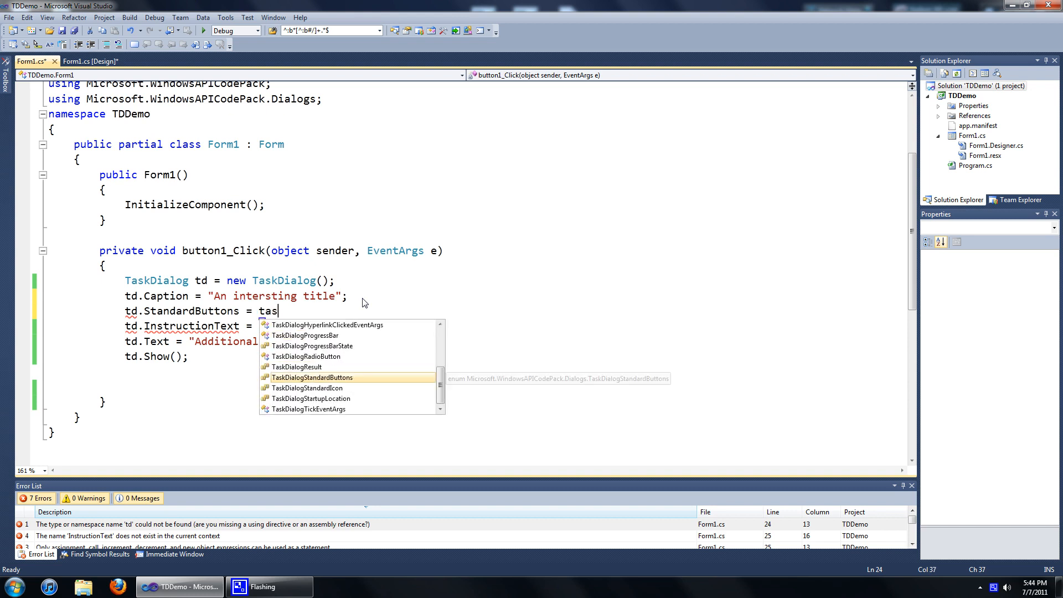
pyautogui.write('TaskDialogStandardButtons.')
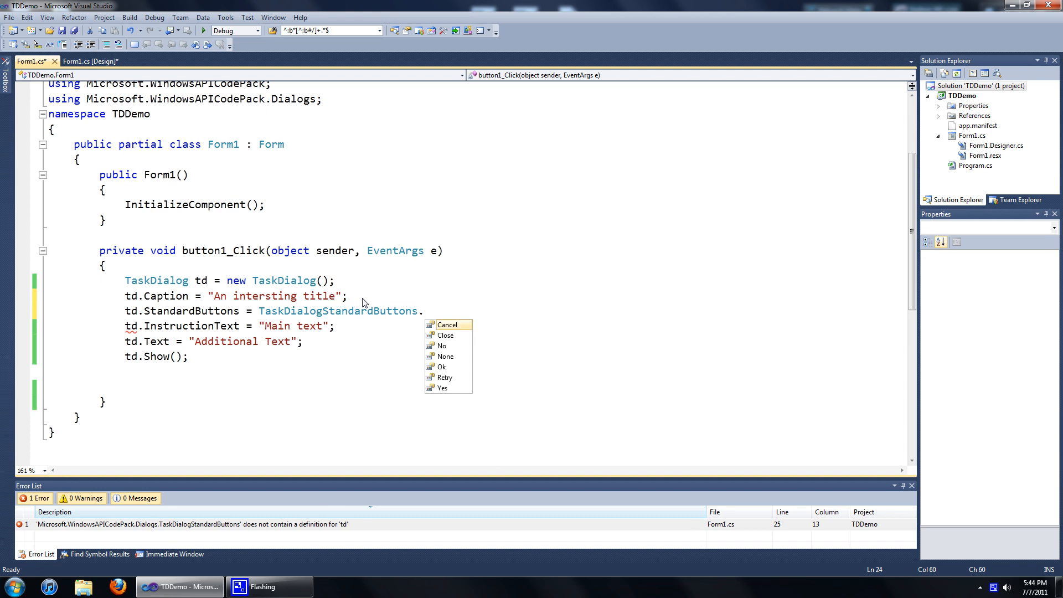
pyautogui.moveTo(445, 335)
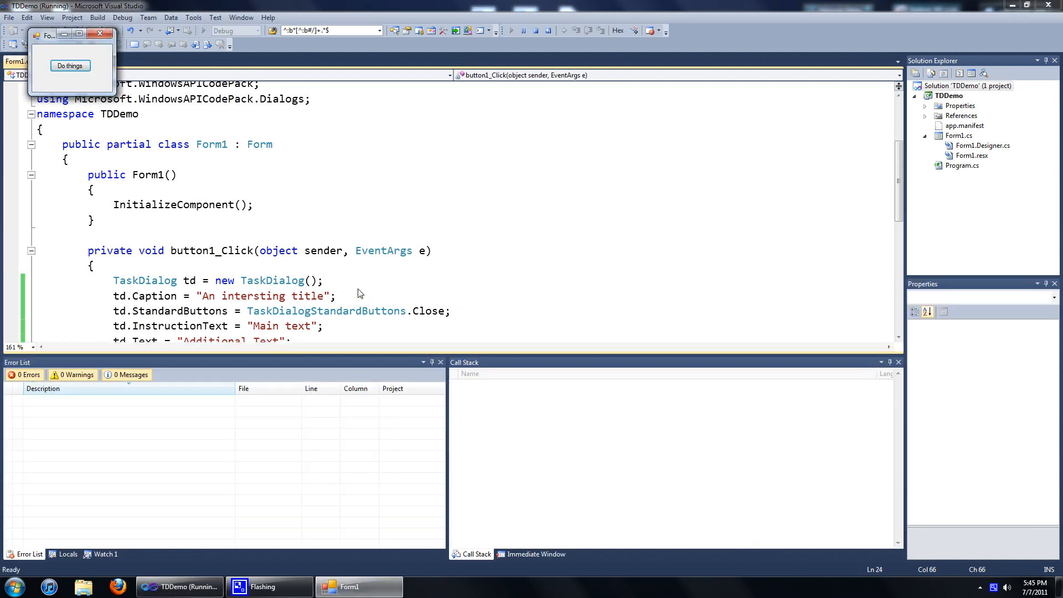
pyautogui.click(70, 65)
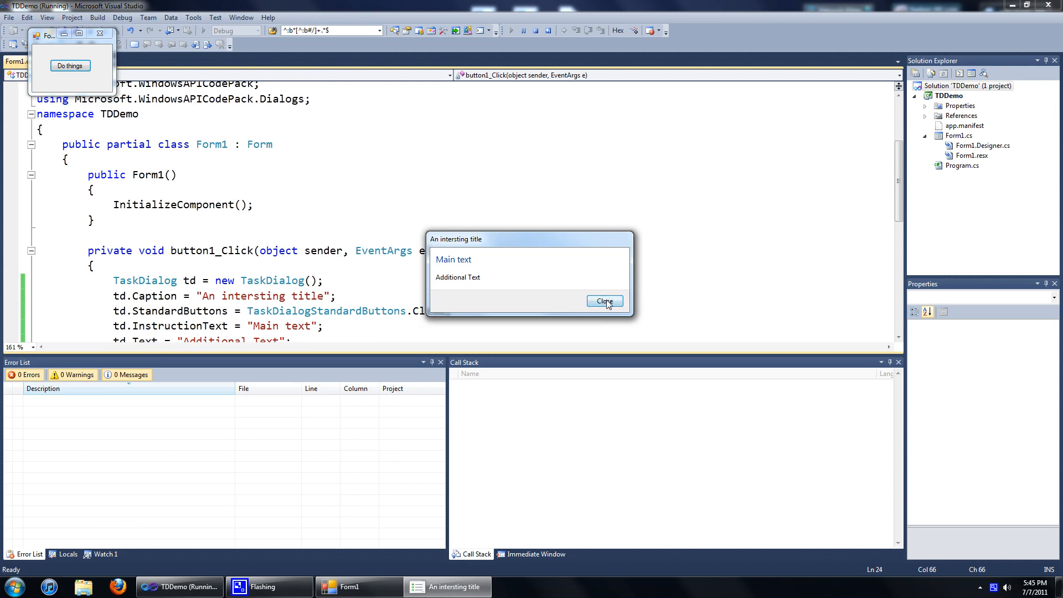
pyautogui.click(603, 300)
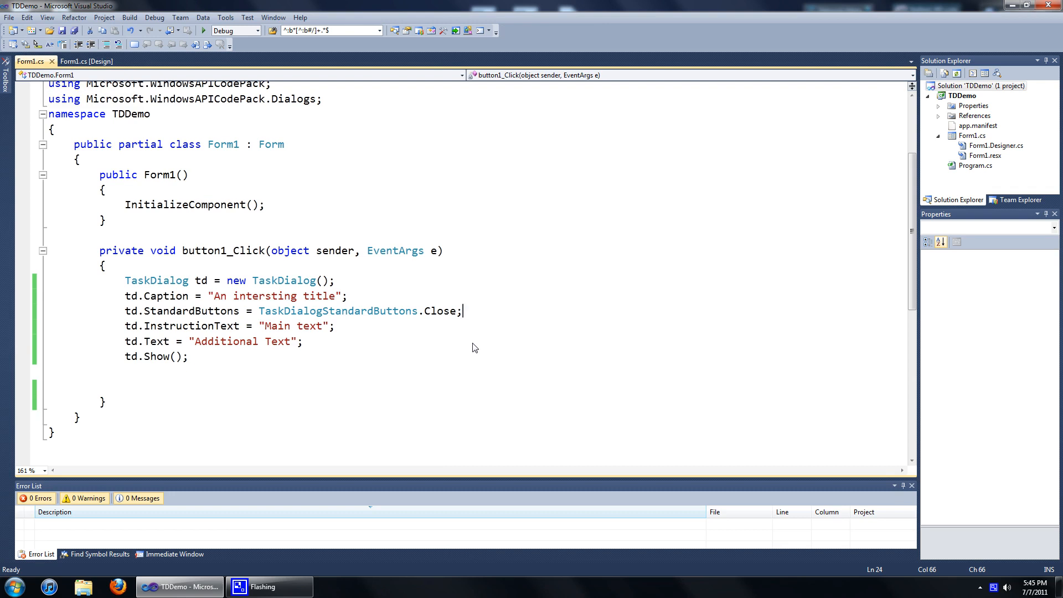
pyautogui.moveTo(483, 321)
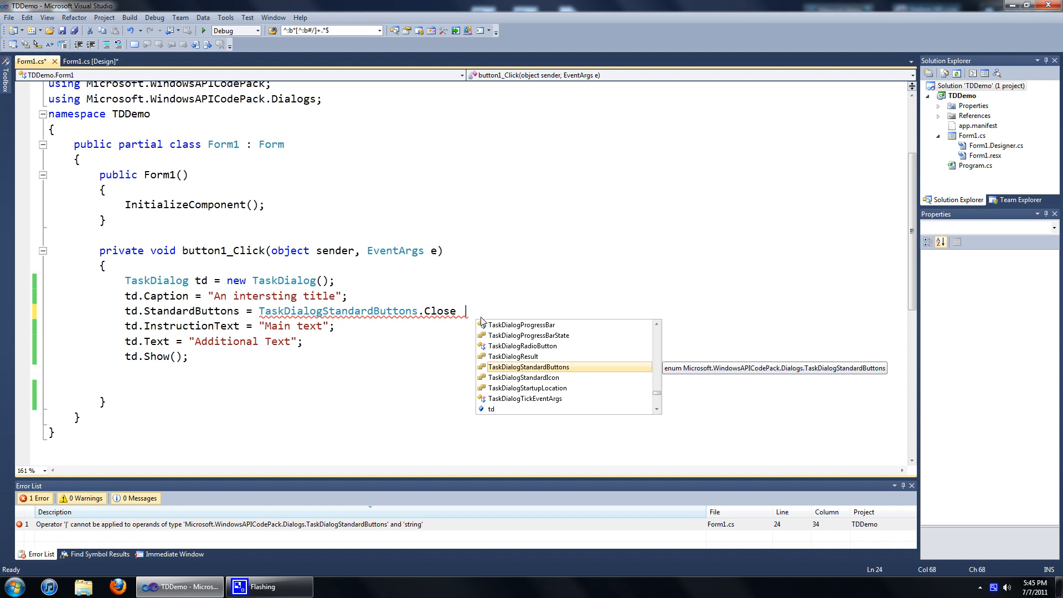
# Extend the StandardButtons line to Close | TaskDialogStandardButtons.Ok with a closing semicolon.
pyautogui.write('| TaskDialogStandardButtons.')
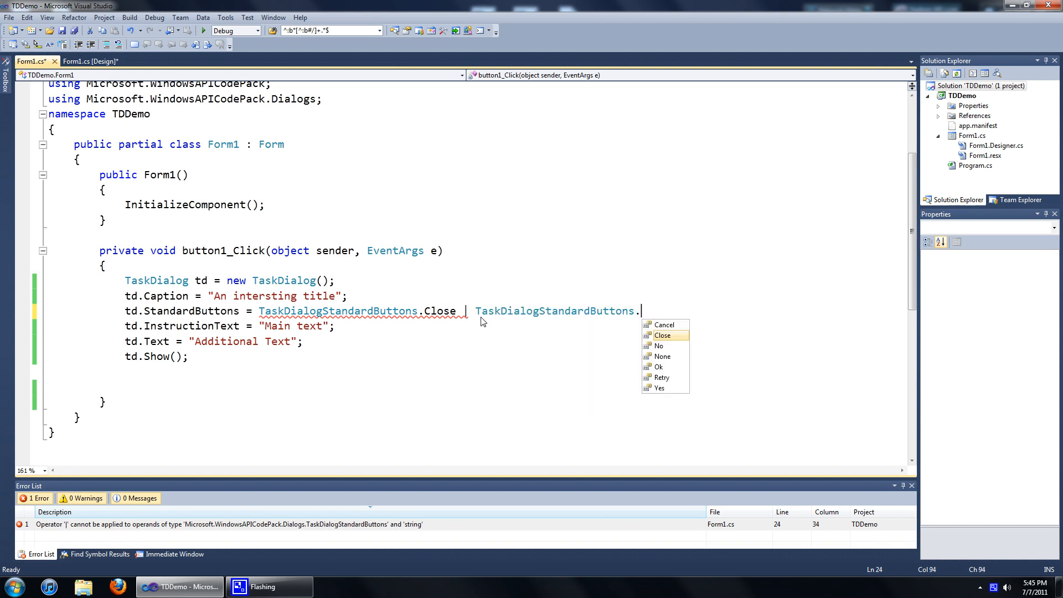
pyautogui.write('Ok')
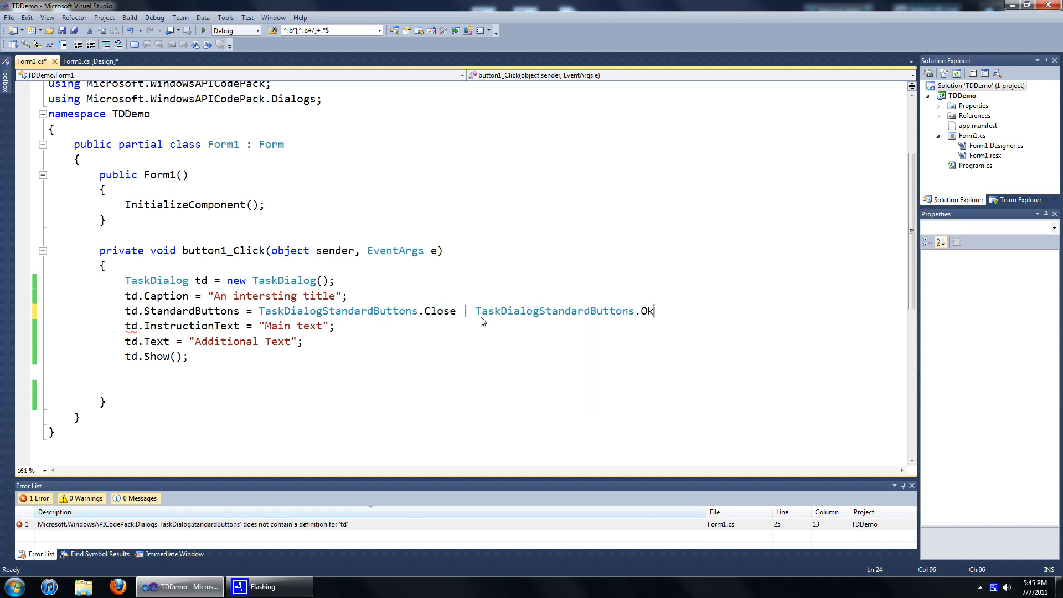
pyautogui.write(';')
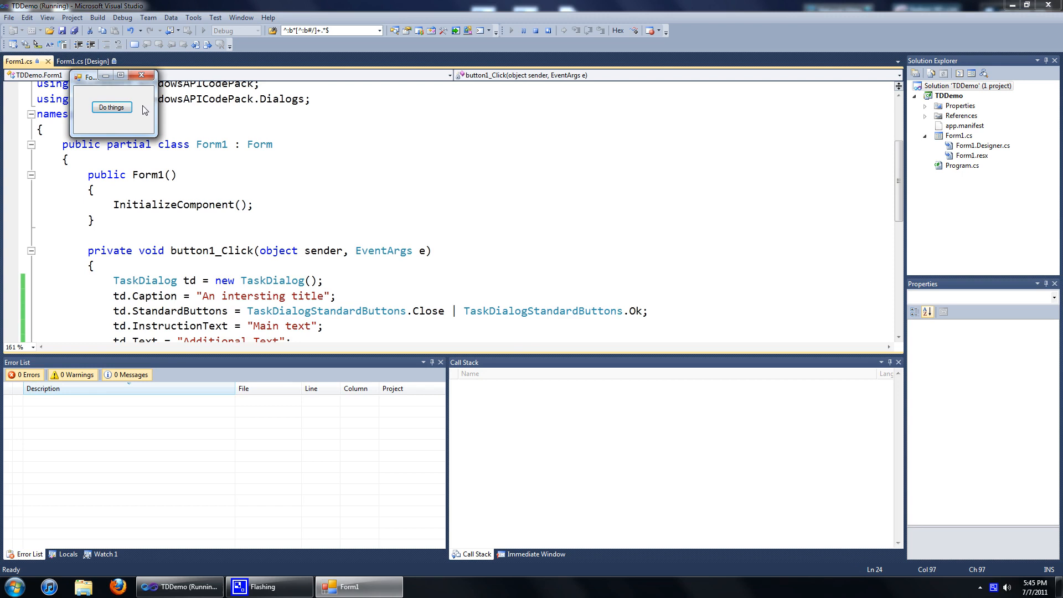
pyautogui.click(112, 106)
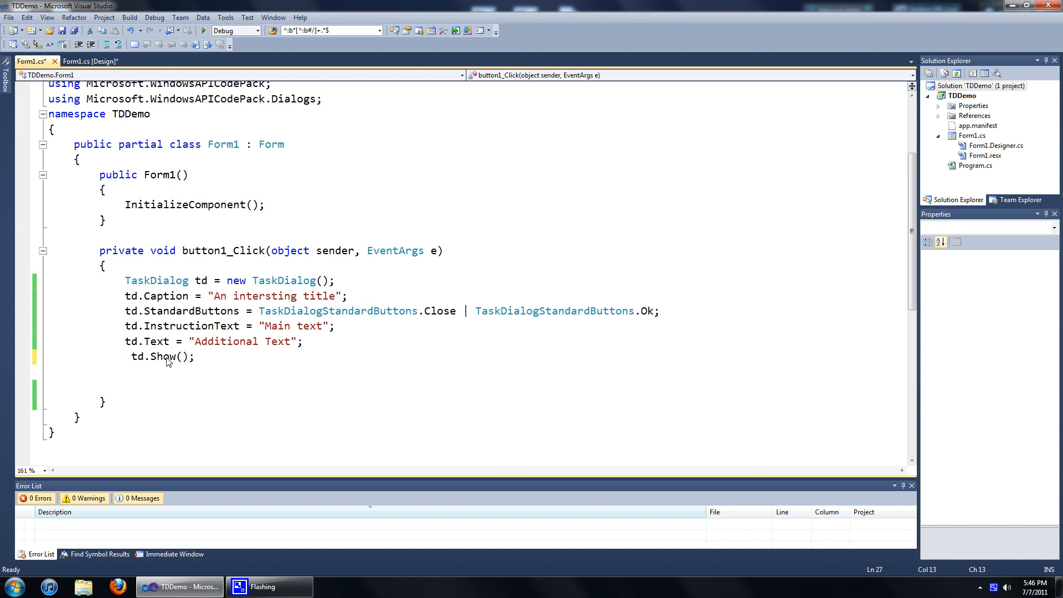
# Change the call to TaskDialogResult tdr = td.Show(); and start a new line.
pyautogui.write('ta')
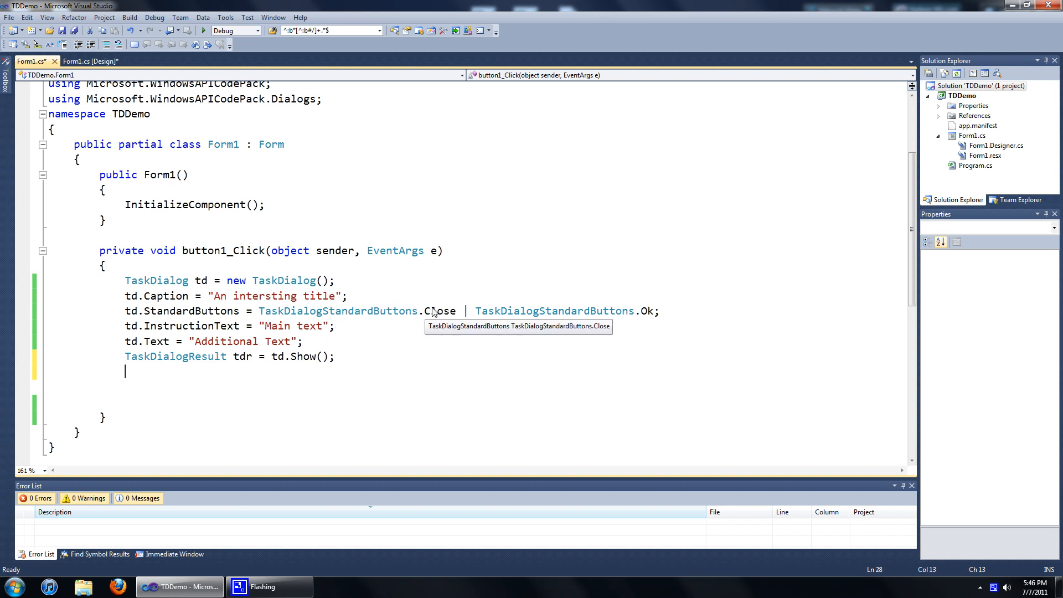
pyautogui.moveTo(424, 324)
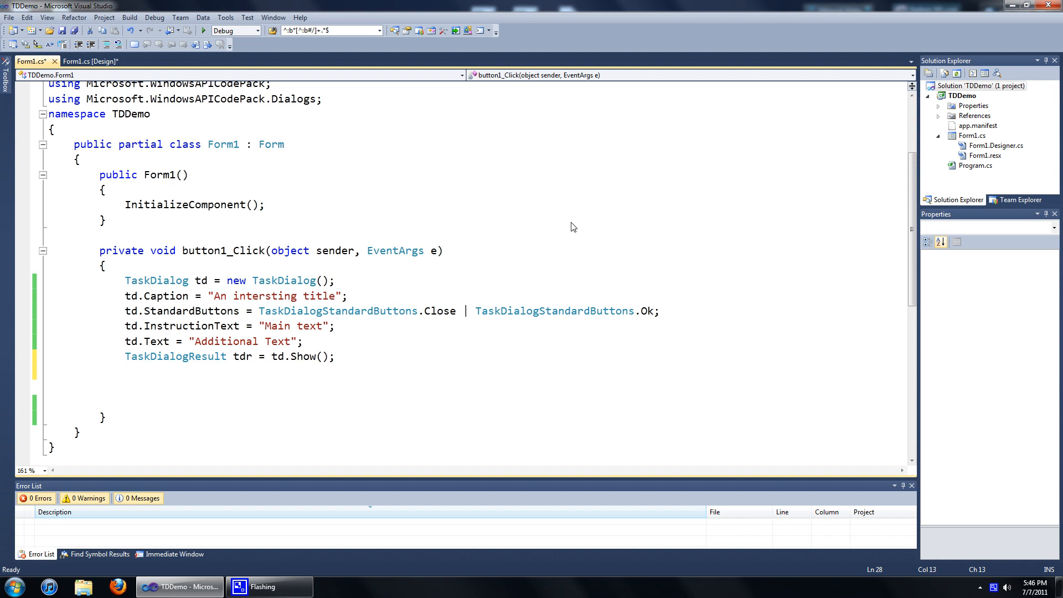
pyautogui.moveTo(603, 222)
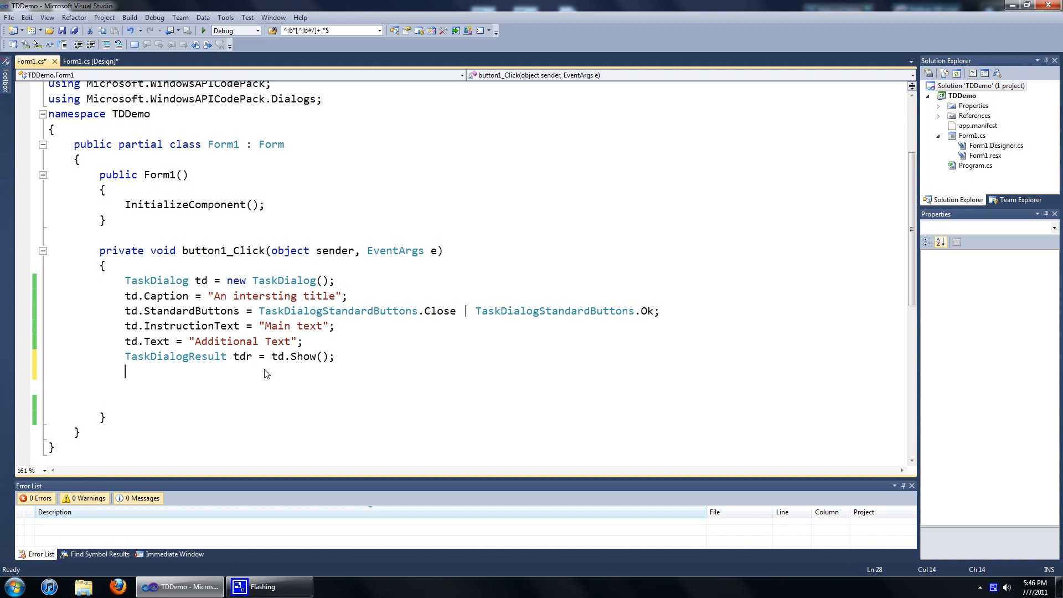
# Type if (tdr == TaskDialogResult.Ok) below the Show call and add empty braces.
pyautogui.write('if (')
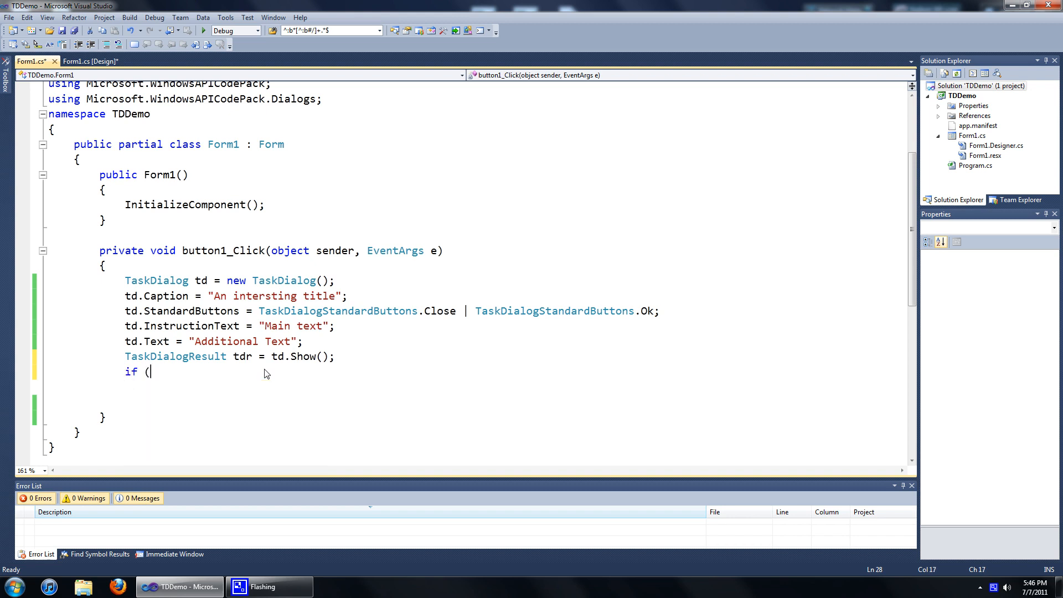
pyautogui.write('tdr')
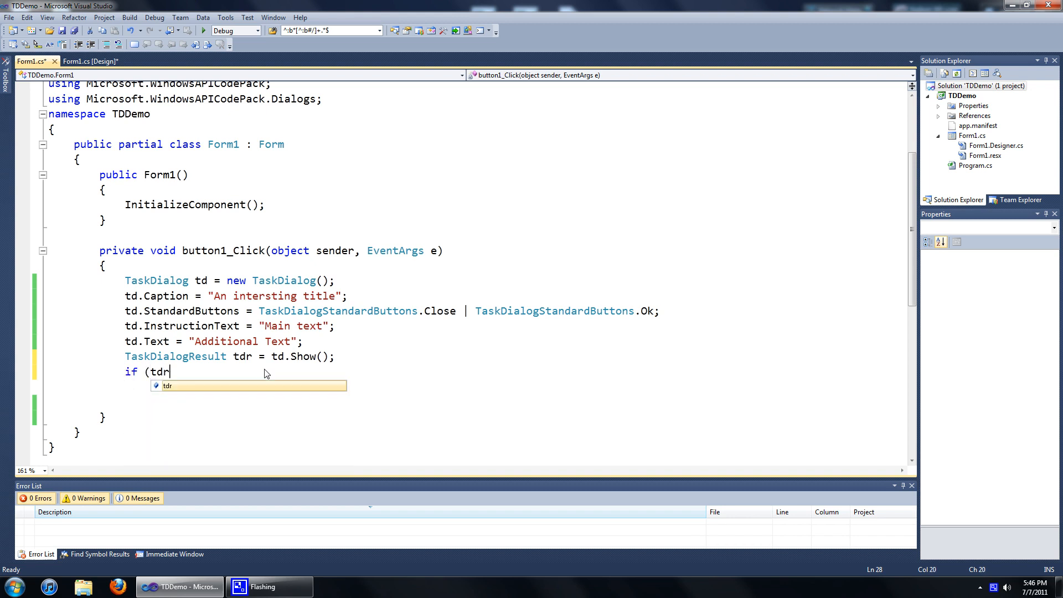
pyautogui.write('" "')
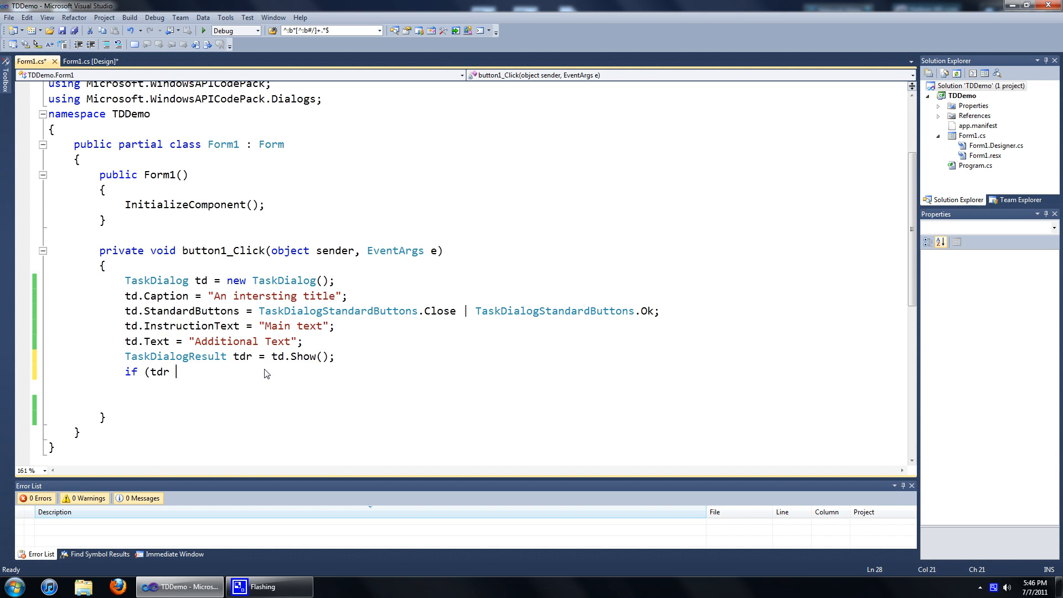
pyautogui.write('==')
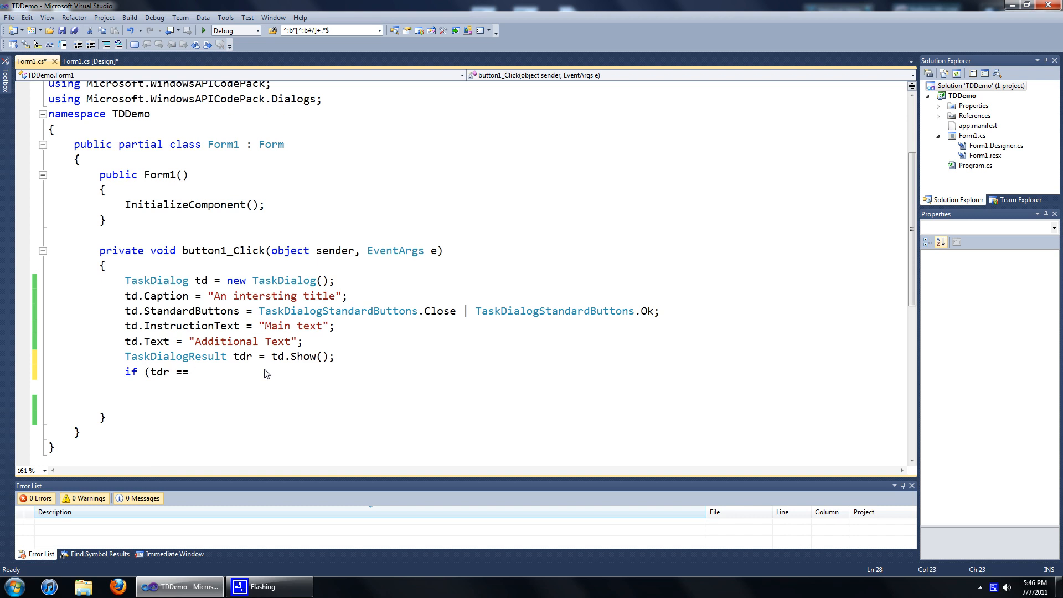
pyautogui.write('t')
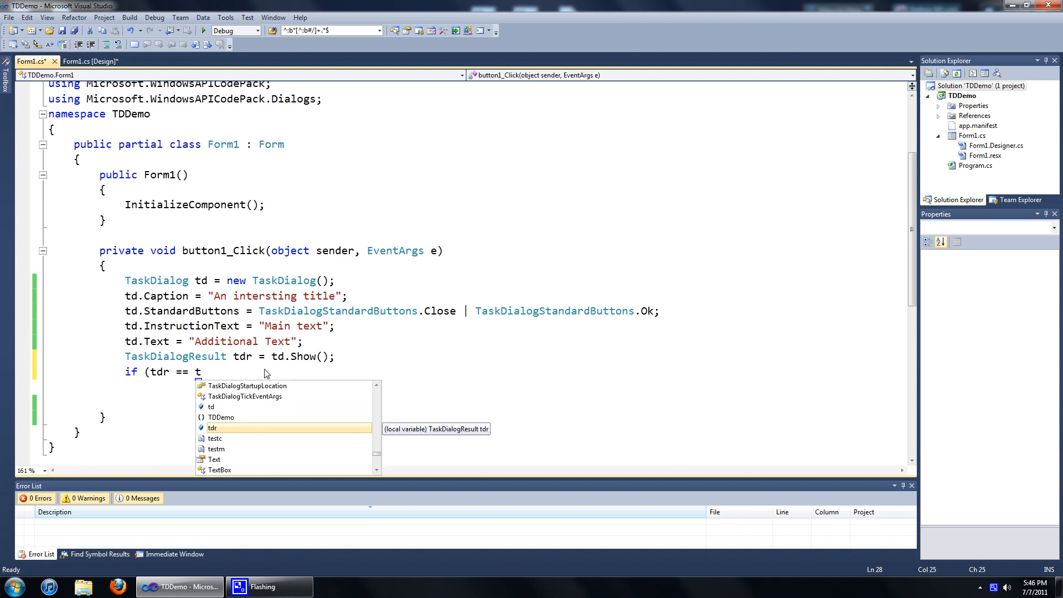
pyautogui.write('ask')
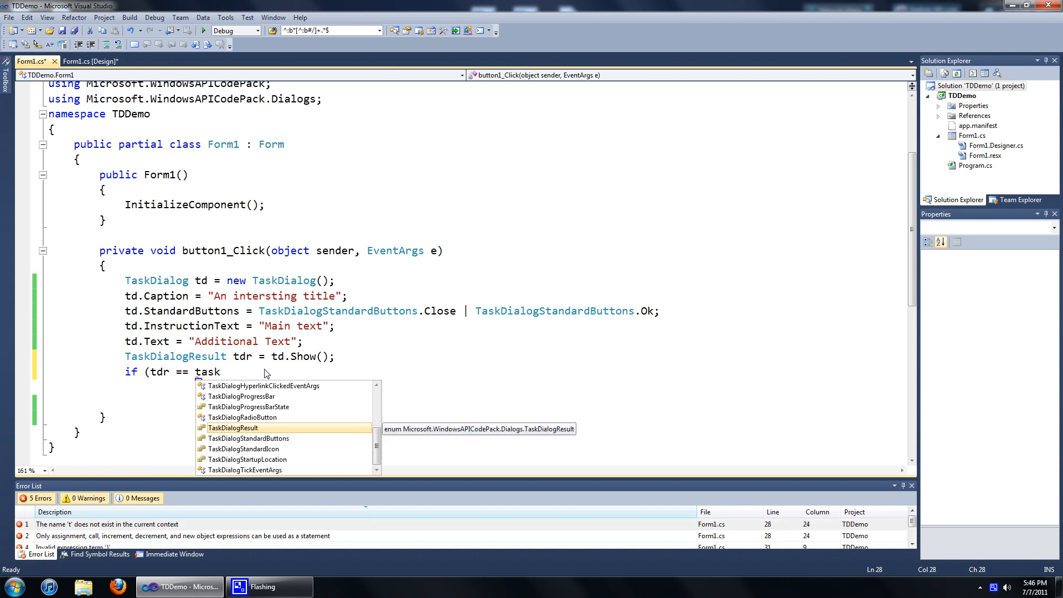
pyautogui.write('TaskDialogResult.')
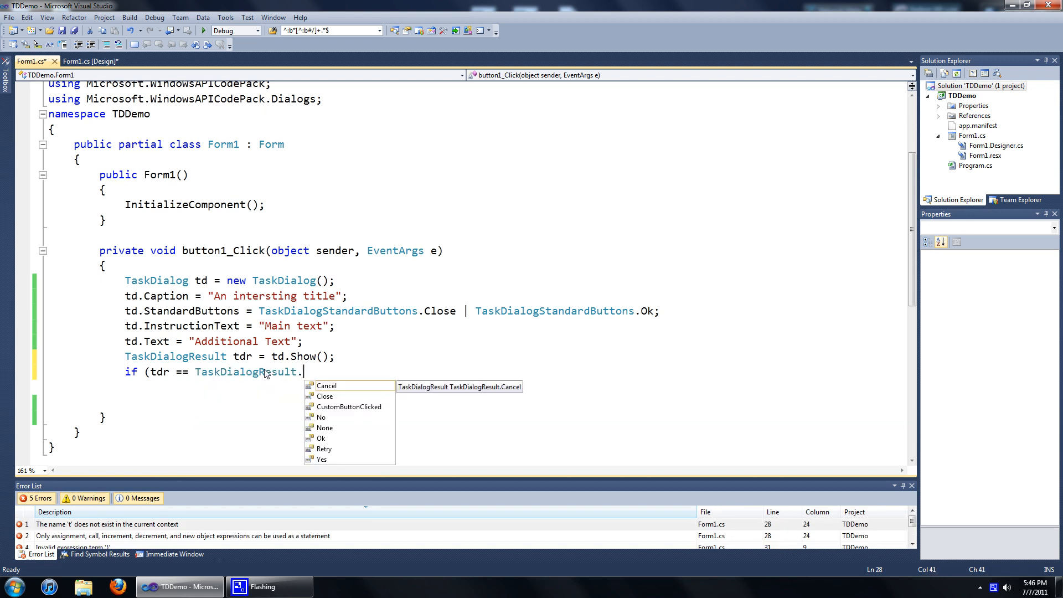
pyautogui.write('.Ok')
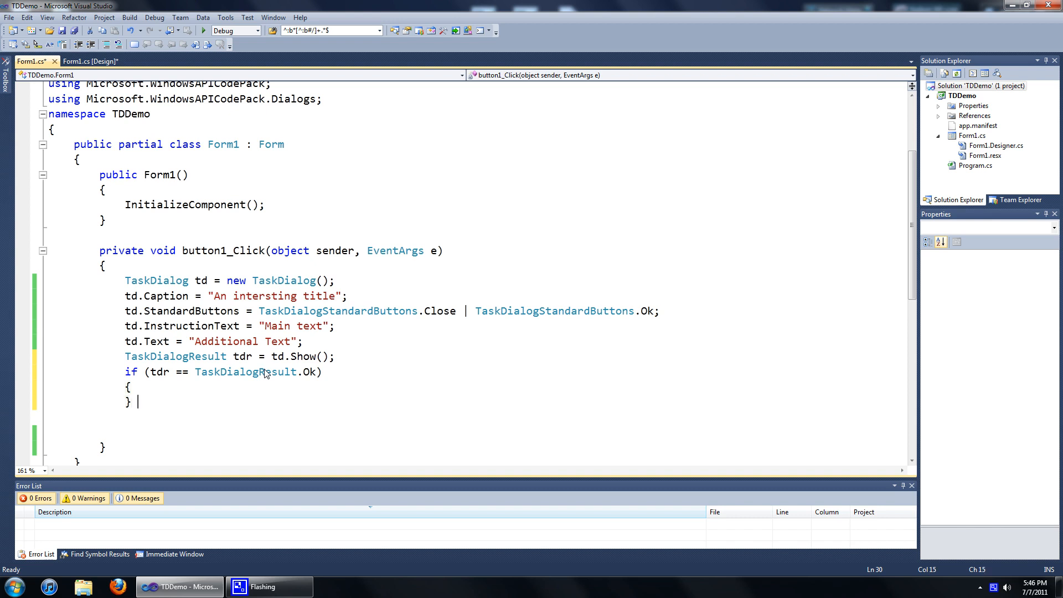
# Type else if (tdr == TaskDialogResult.Close) after the Ok block, with braces.
pyautogui.write('else if')
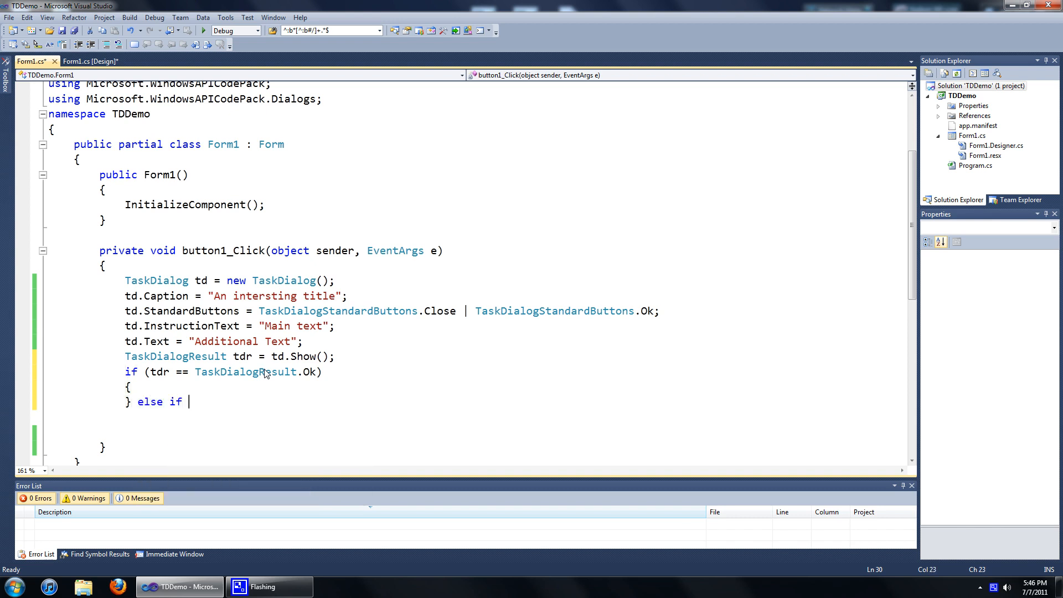
pyautogui.write('(tdr ==')
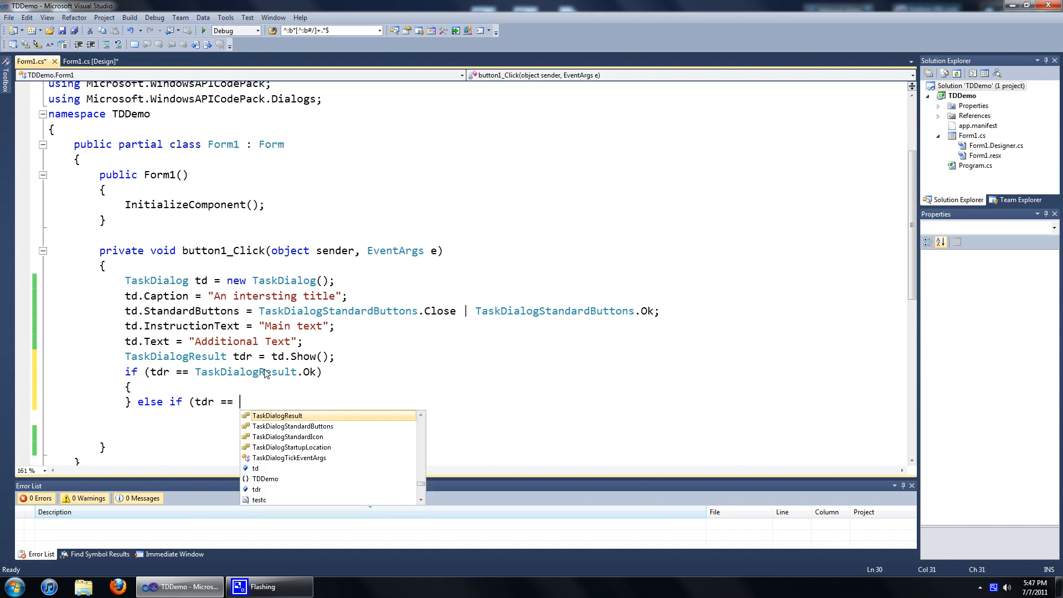
pyautogui.write('tas')
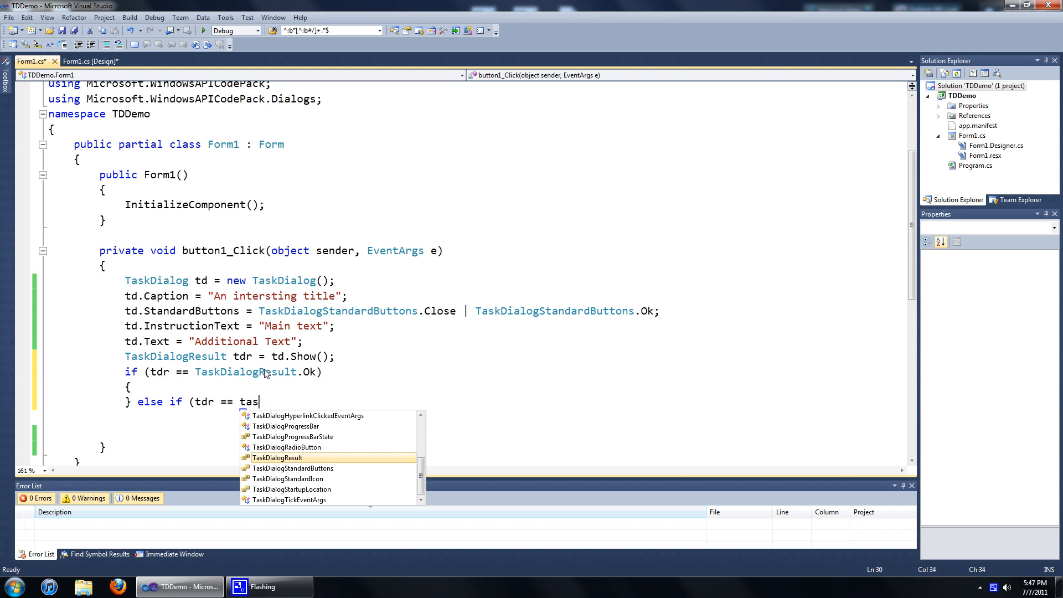
pyautogui.write('TaskDialogResult.c')
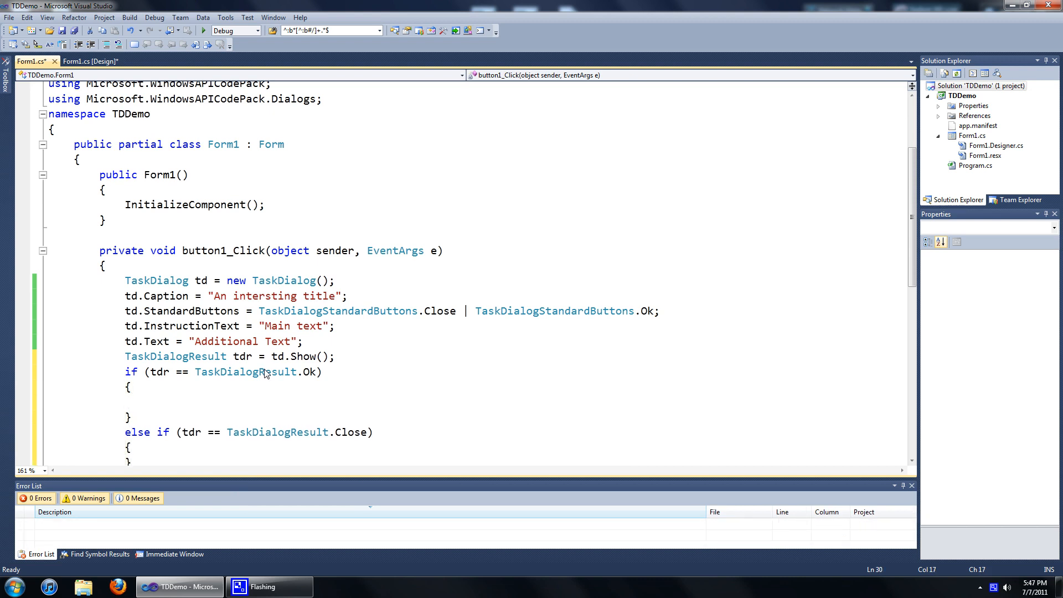
# Add MessageBox.Show("User pressed ok") and "User pressed close" to the branches, then run TDDemo.
pyautogui.write('m')
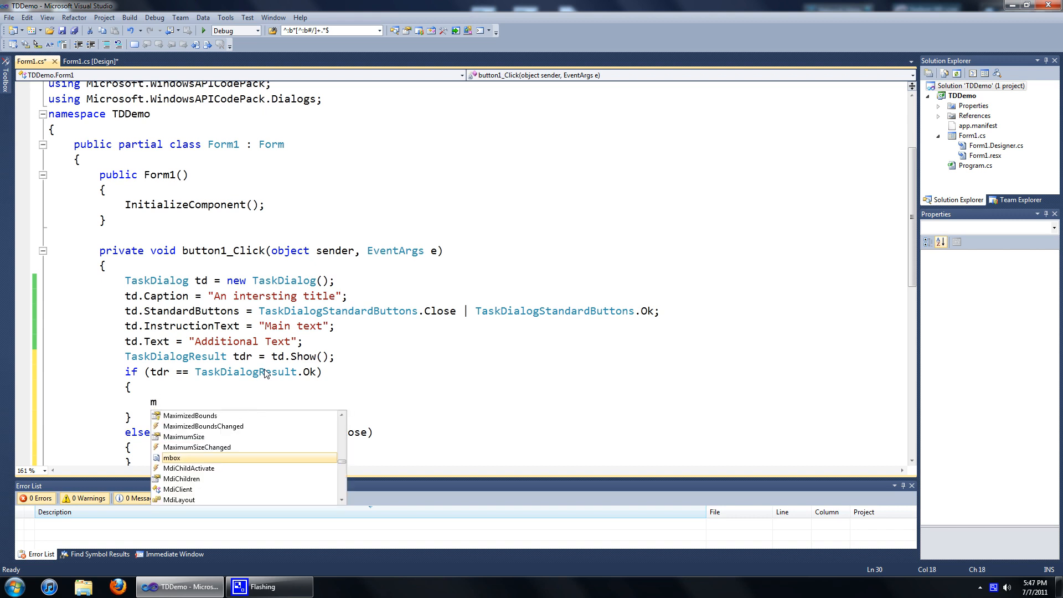
pyautogui.write('e')
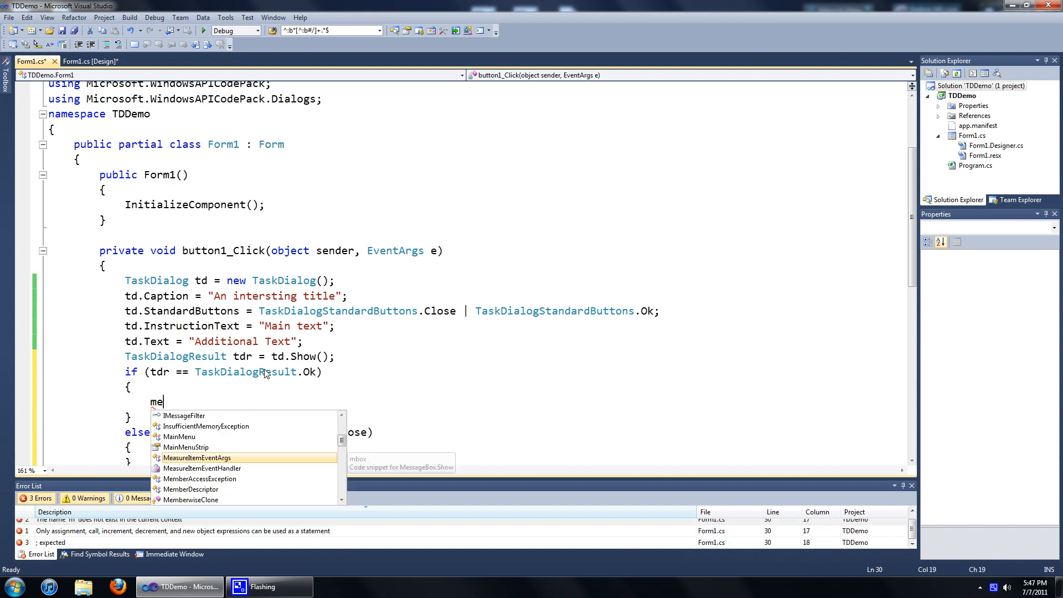
pyautogui.write('ssageBox')
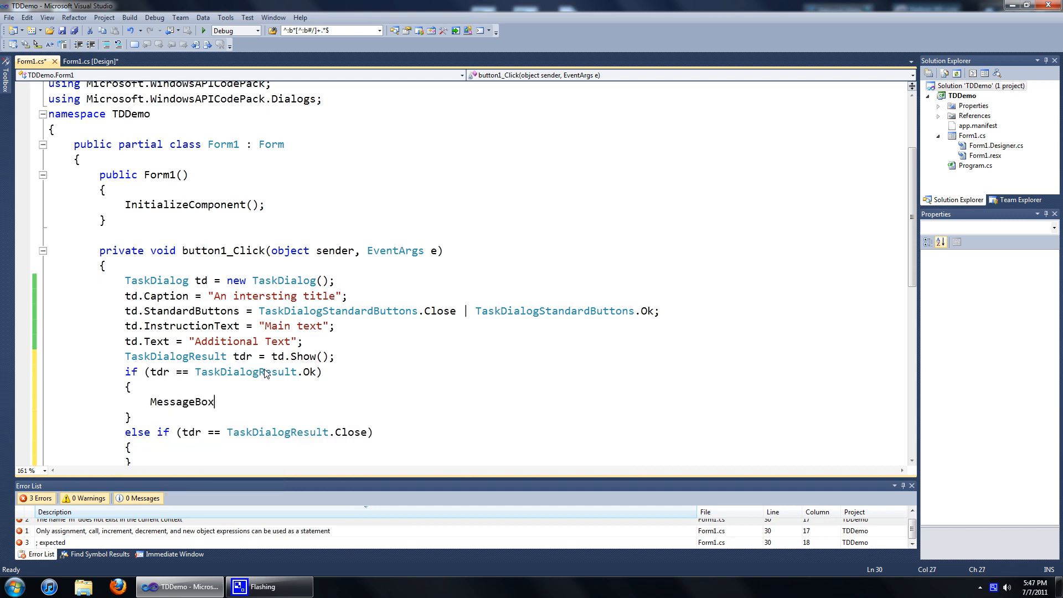
pyautogui.write('.Show(')
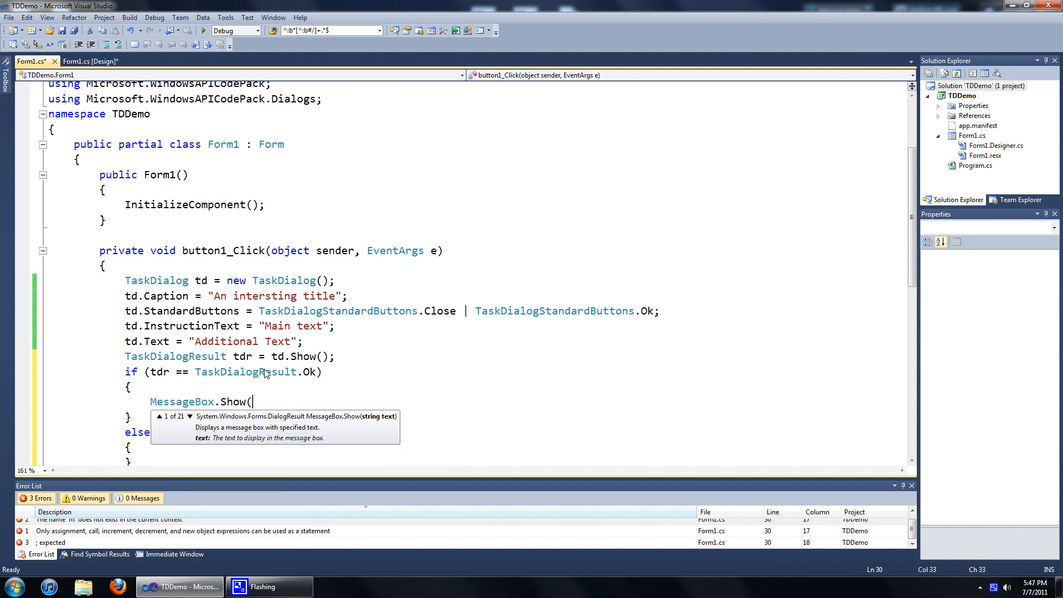
pyautogui.write('"')
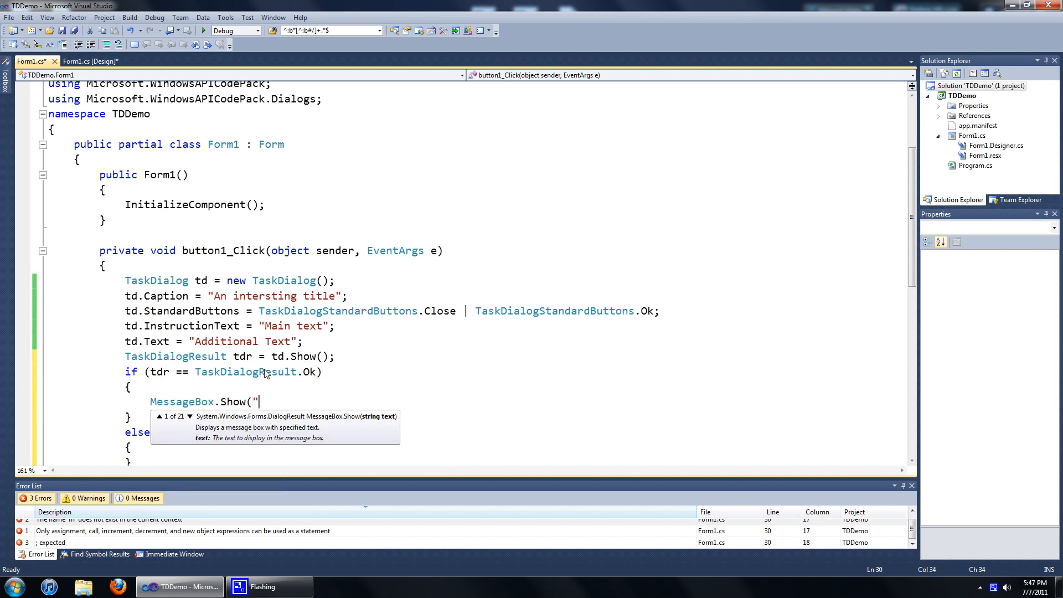
pyautogui.write('User pressed of");')
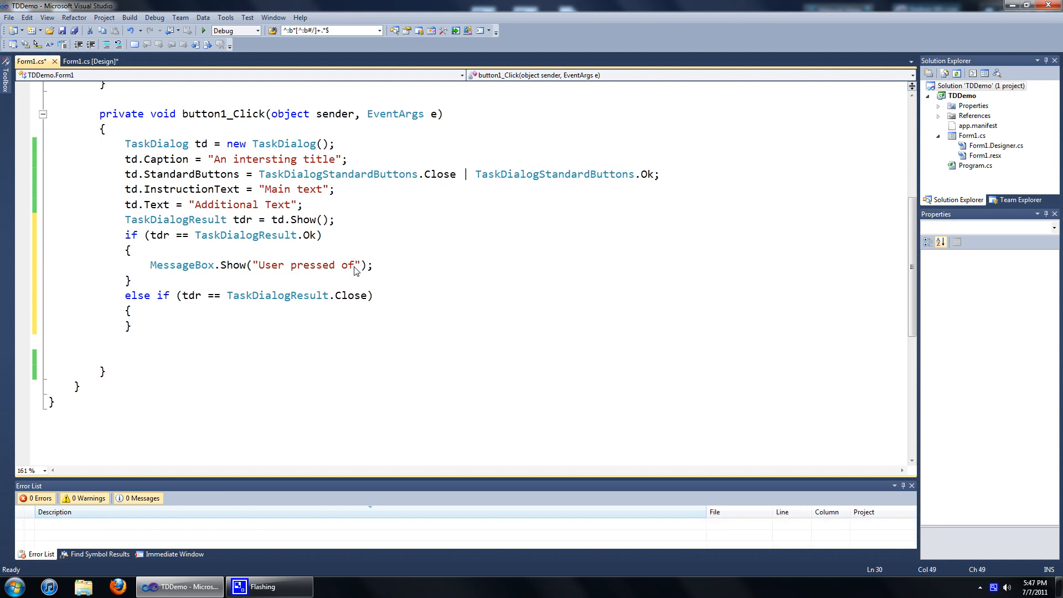
pyautogui.write('ok')
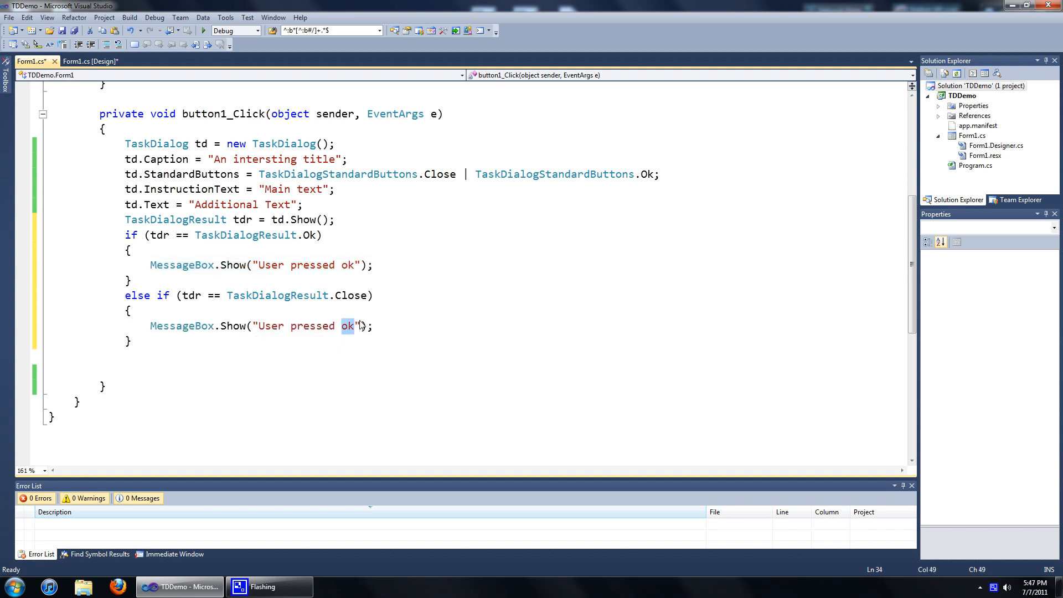
pyautogui.write('close')
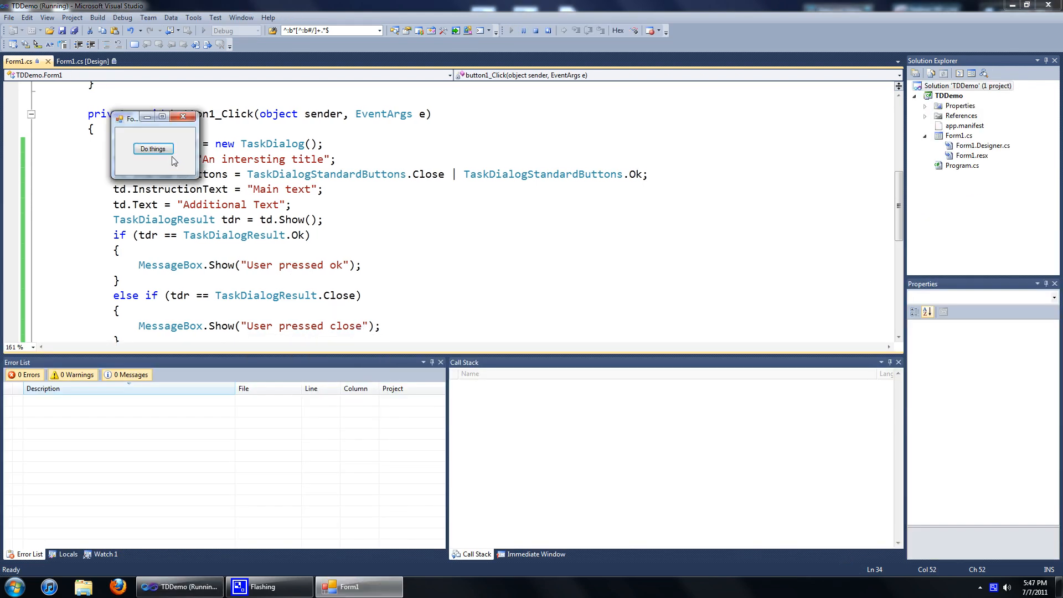
pyautogui.click(153, 148)
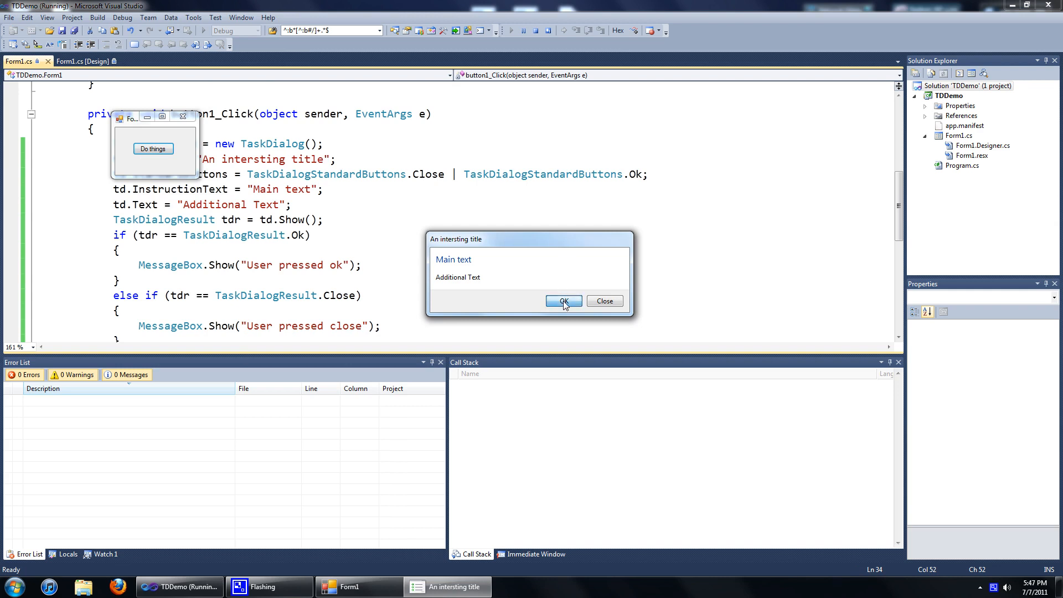
pyautogui.click(564, 301)
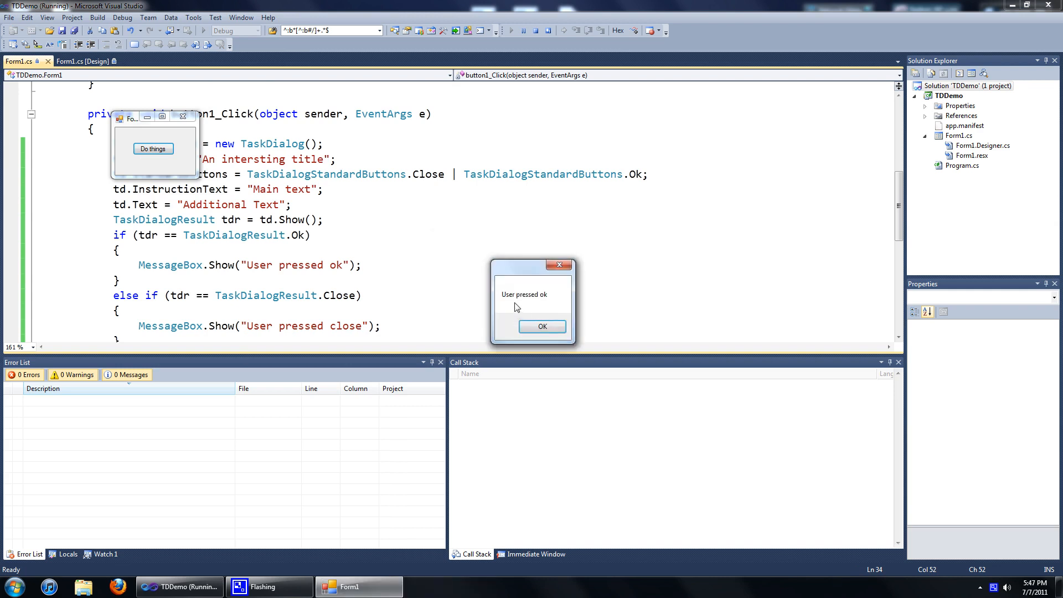
pyautogui.click(541, 326)
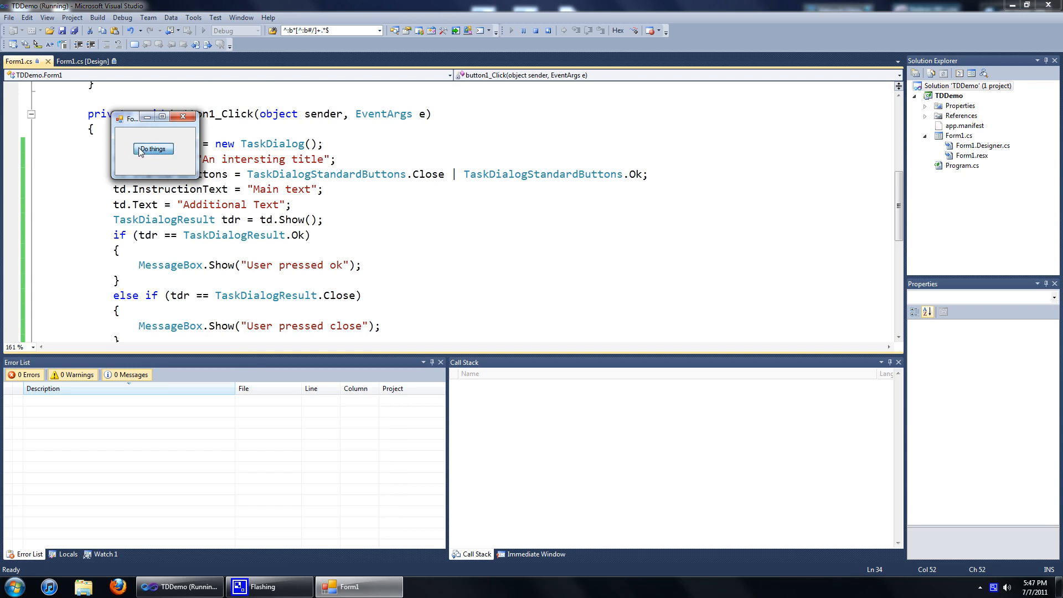
pyautogui.click(152, 148)
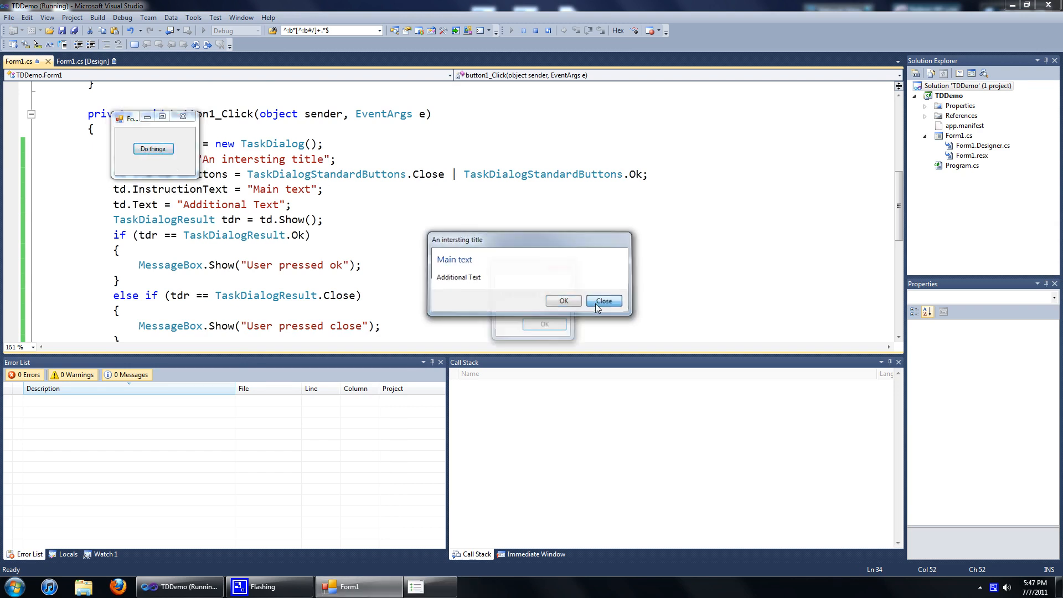
pyautogui.click(601, 300)
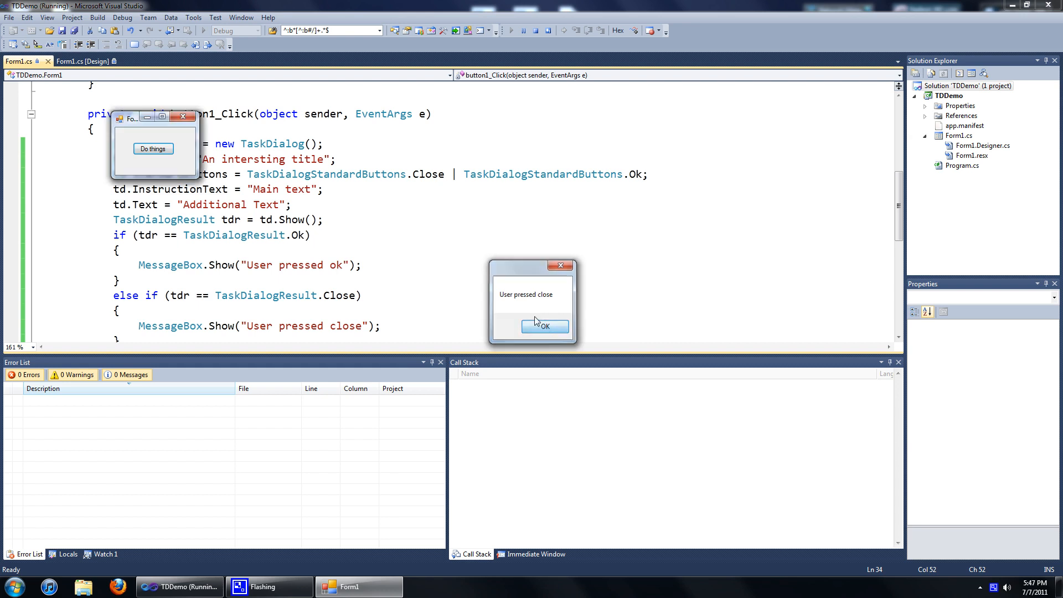
pyautogui.click(544, 326)
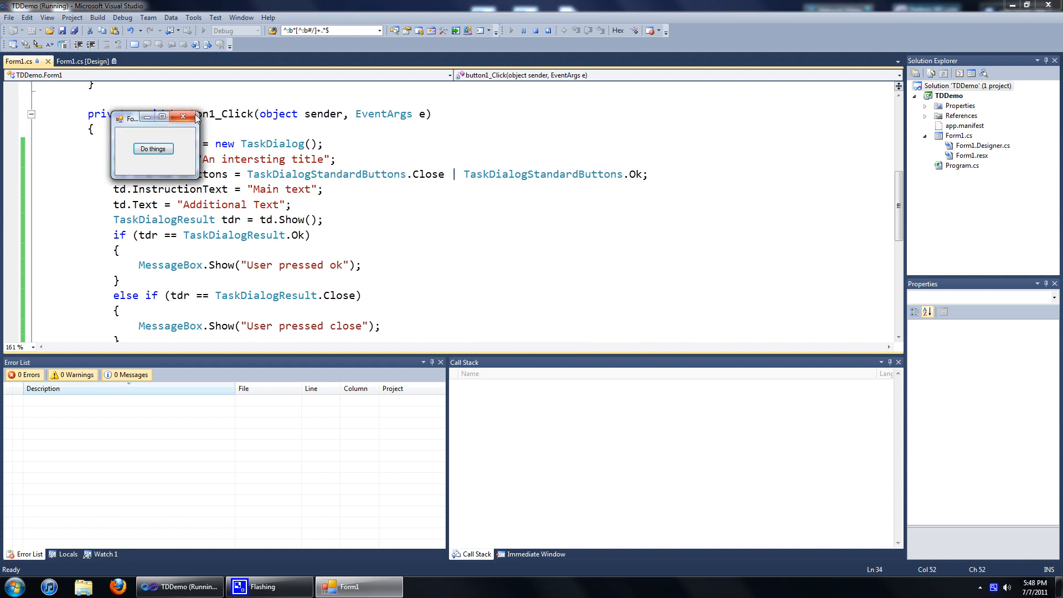
pyautogui.moveTo(194, 117)
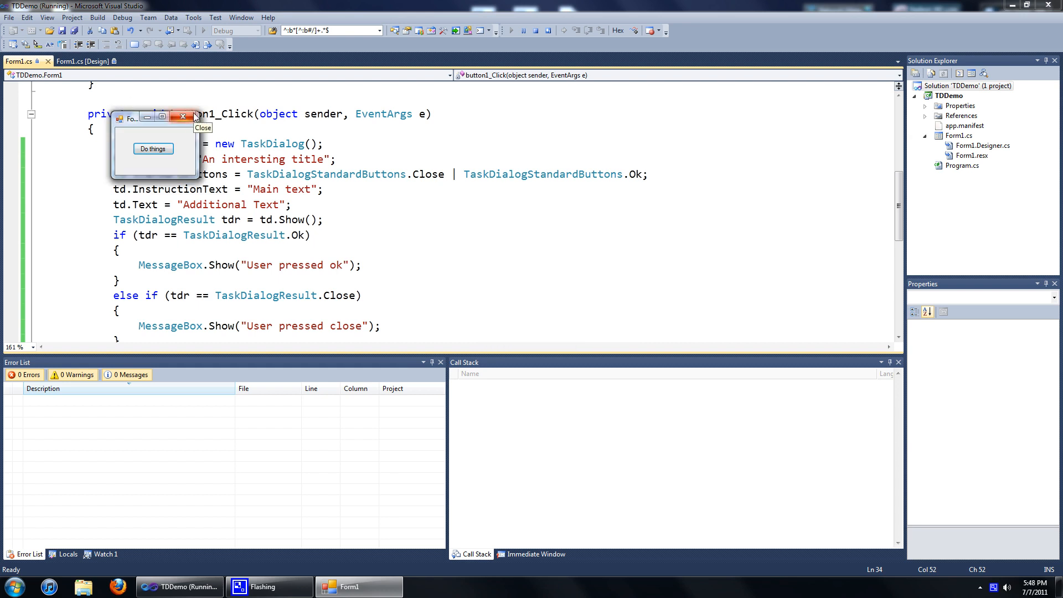